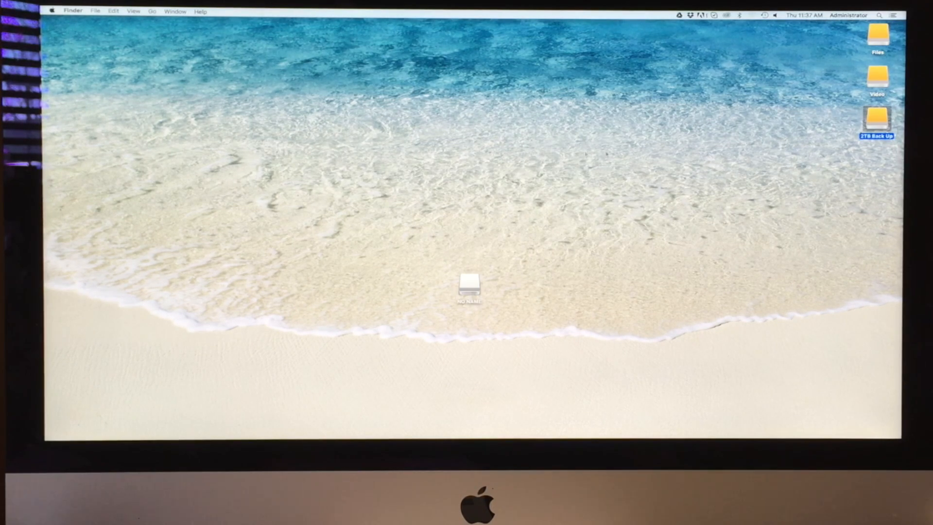
# Open the NO NAME card from the desktop to reveal its lone LOST.DIR folder
pyautogui.doubleClick(877, 116)
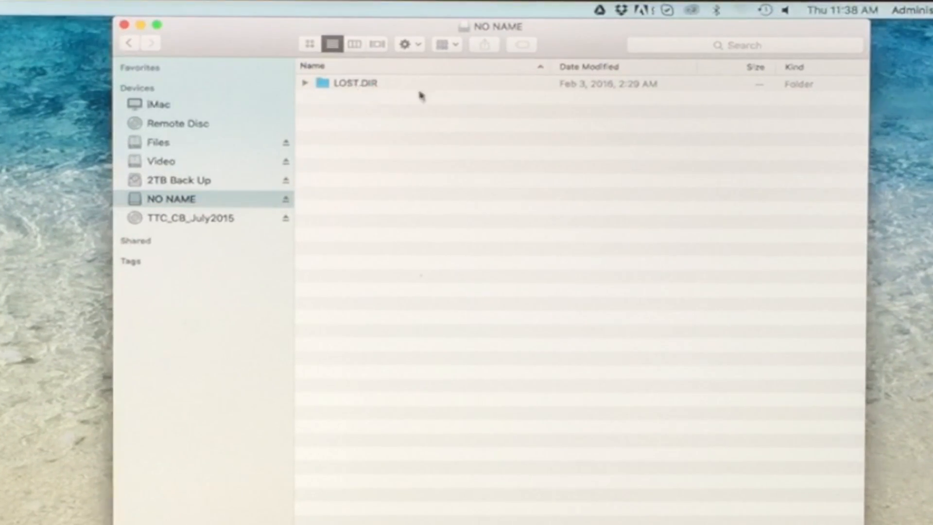
pyautogui.moveTo(382, 246)
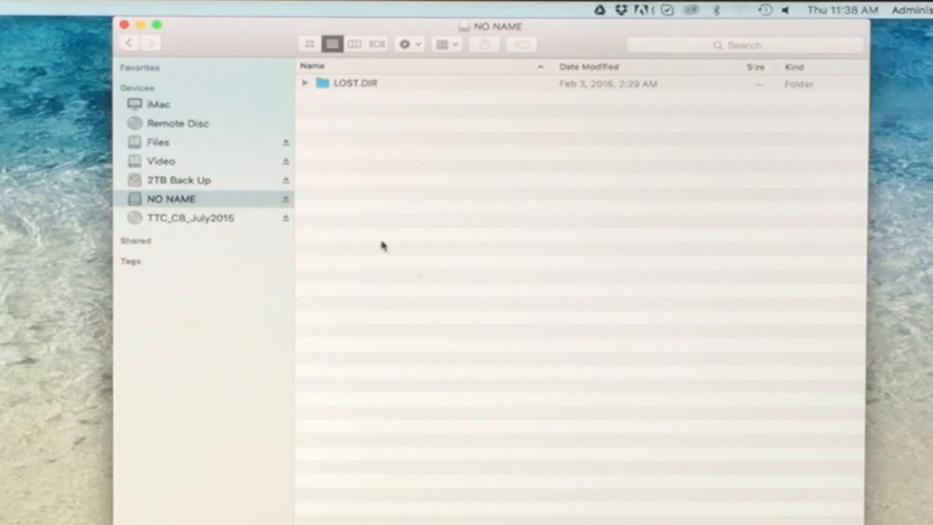
pyautogui.moveTo(383, 300)
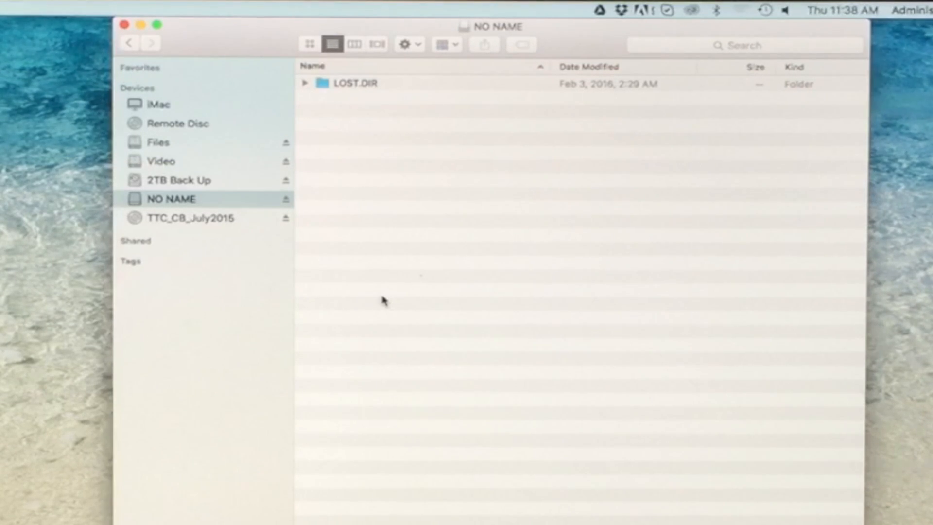
pyautogui.click(189, 218)
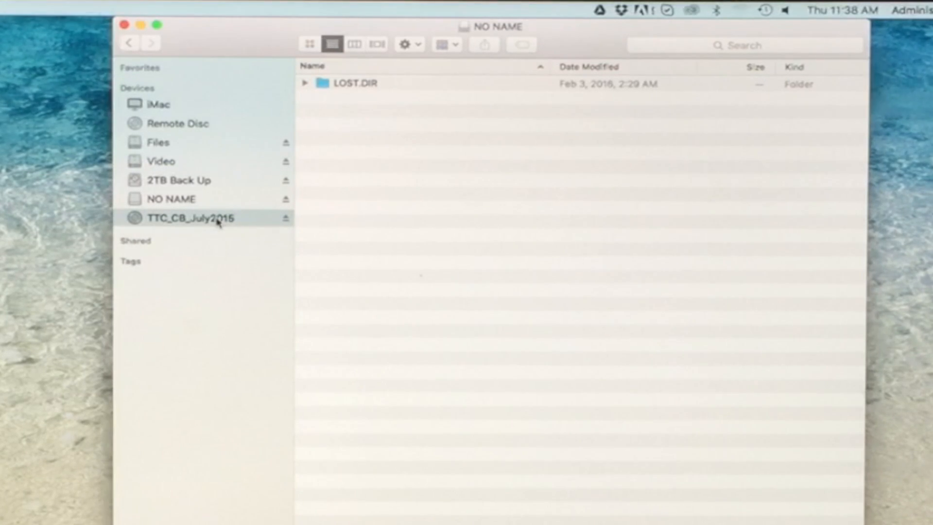
# From the TTC_CB_July2015 disc, open VIDEO_TS and sort its files by Kind
pyautogui.click(188, 218)
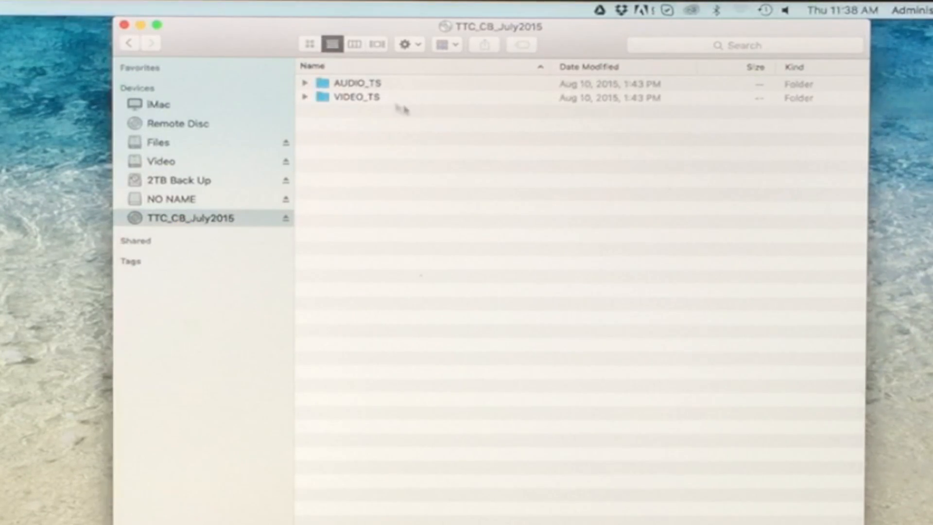
pyautogui.click(357, 97)
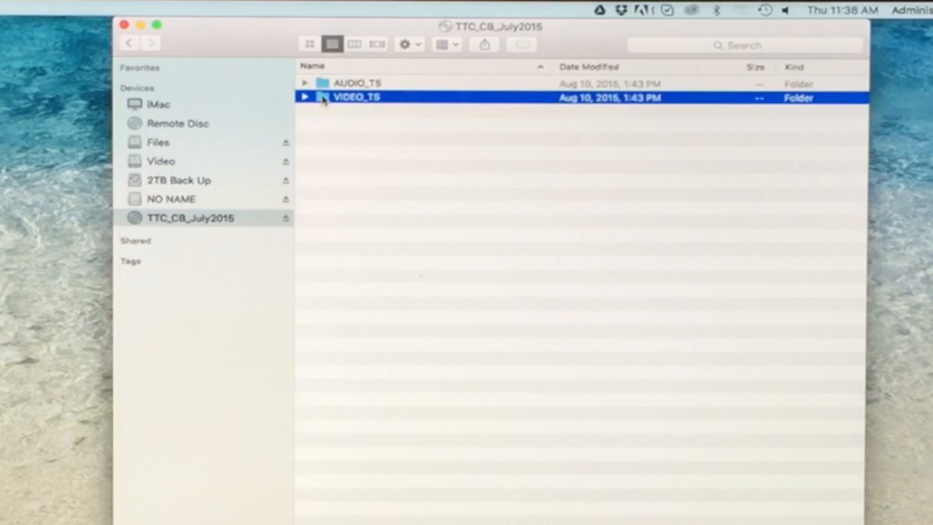
pyautogui.doubleClick(355, 96)
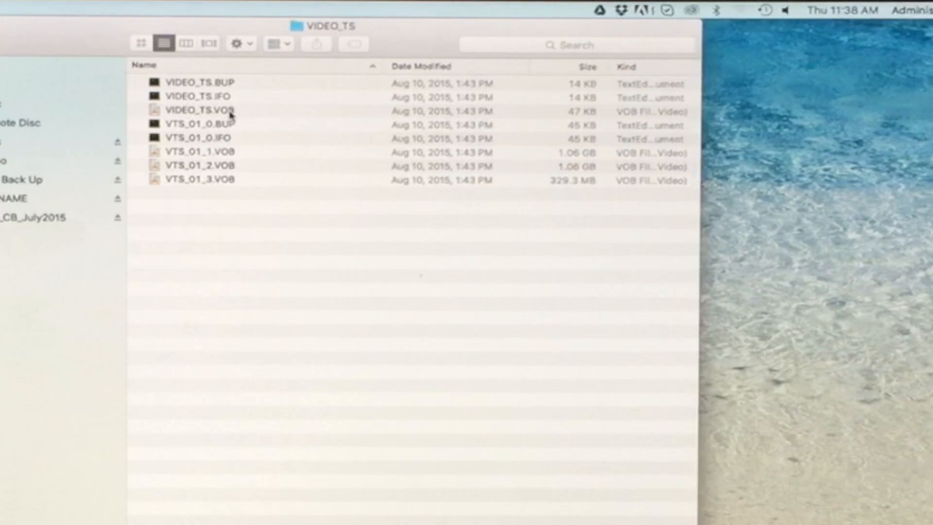
pyautogui.moveTo(634, 68)
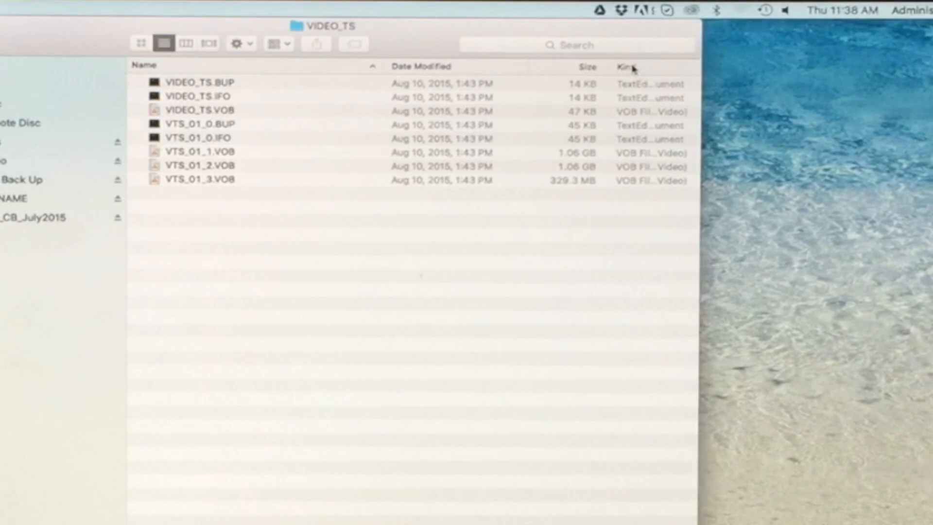
pyautogui.click(625, 66)
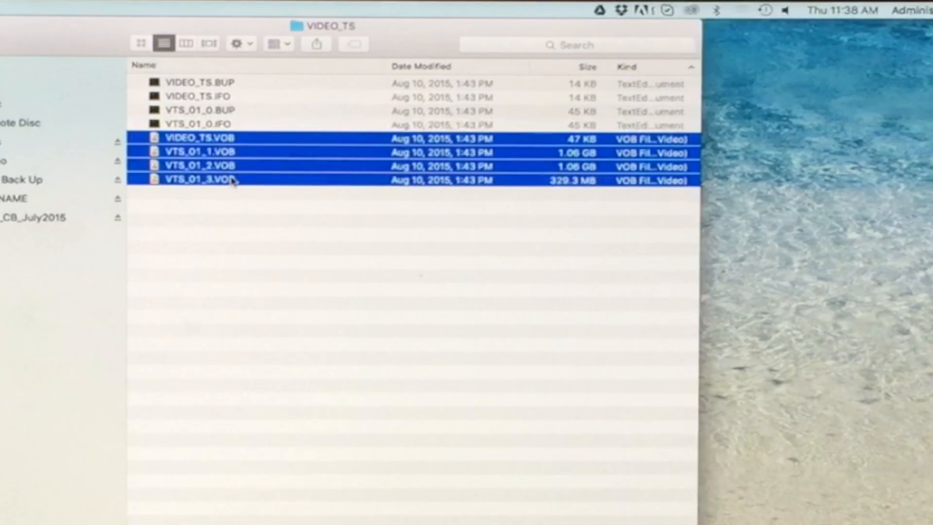
pyautogui.moveTo(574, 143)
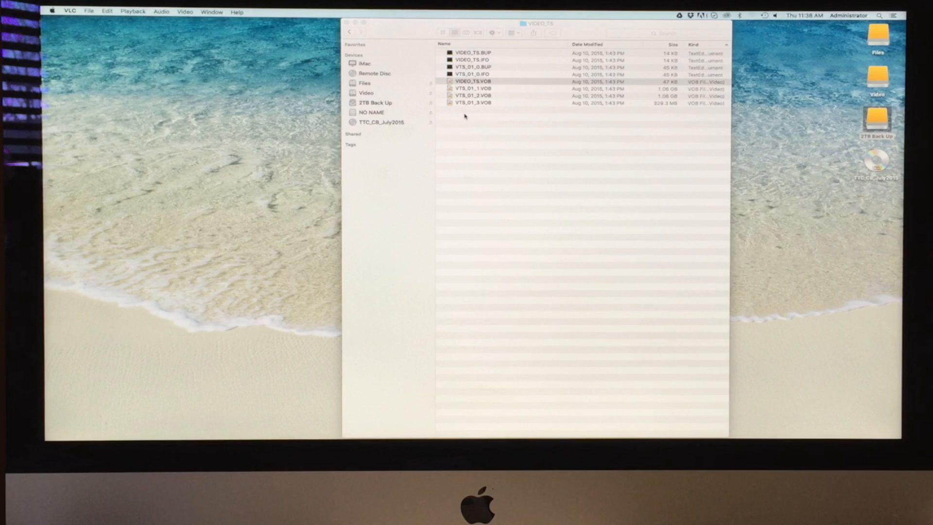
pyautogui.click(472, 82)
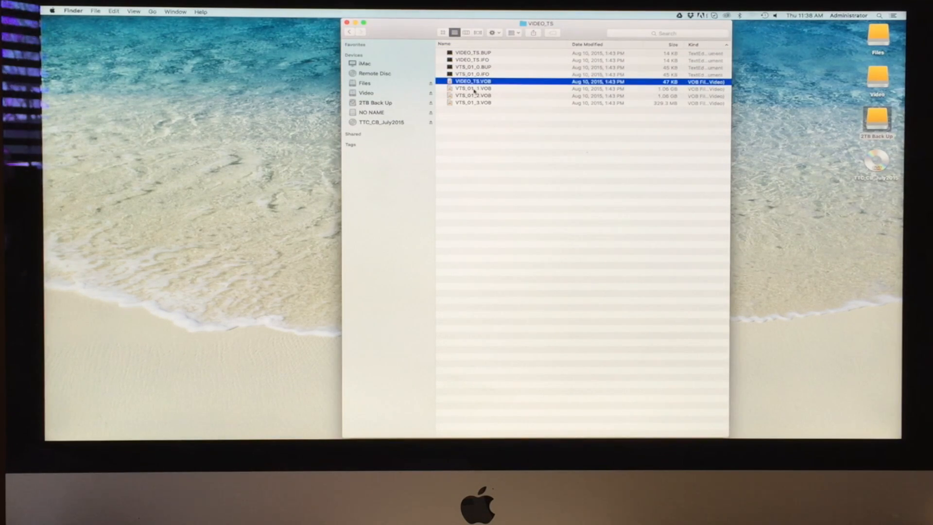
pyautogui.doubleClick(473, 88)
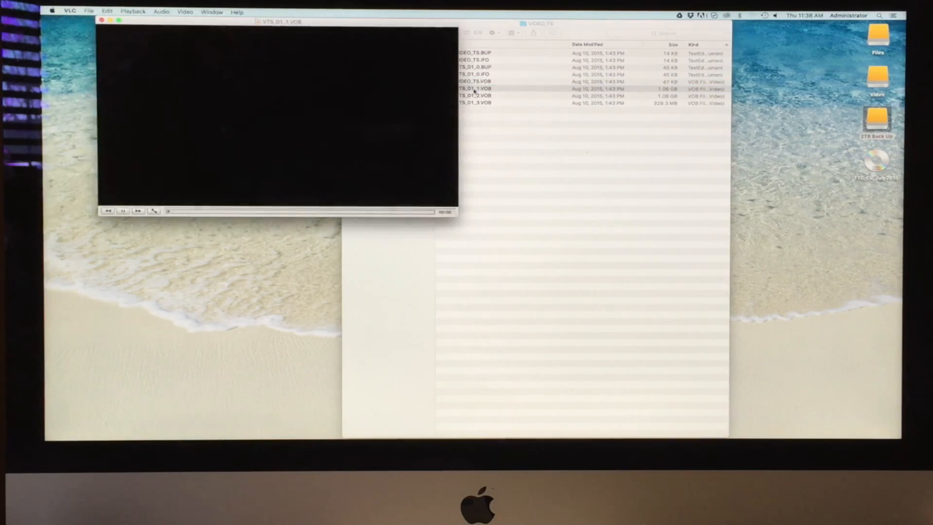
pyautogui.click(122, 211)
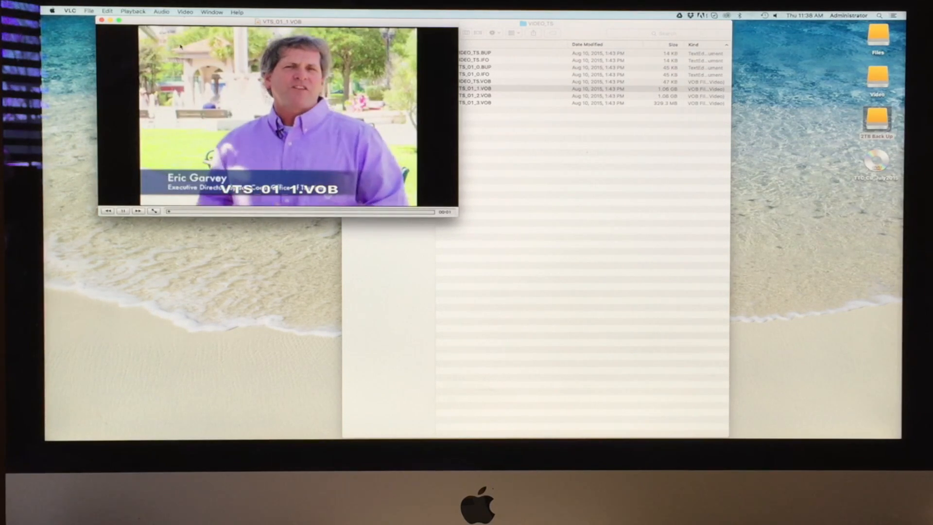
pyautogui.click(102, 20)
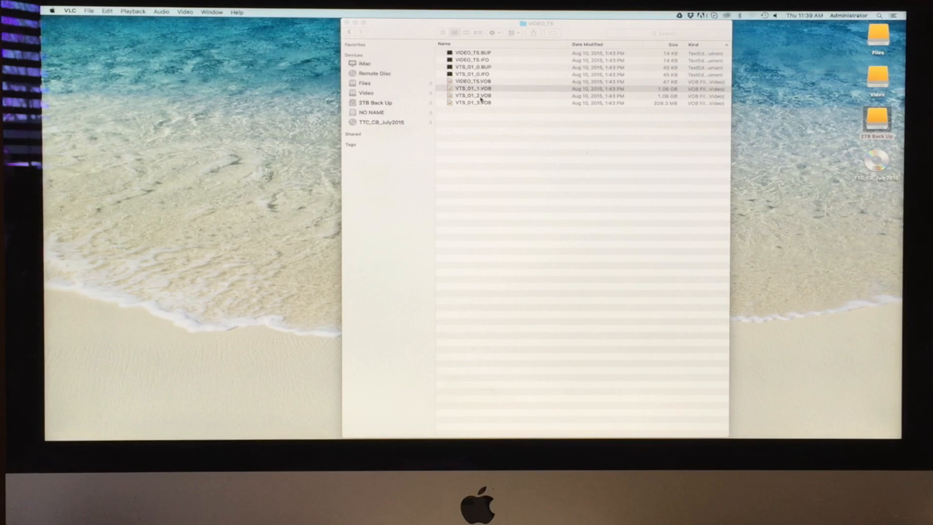
pyautogui.doubleClick(472, 96)
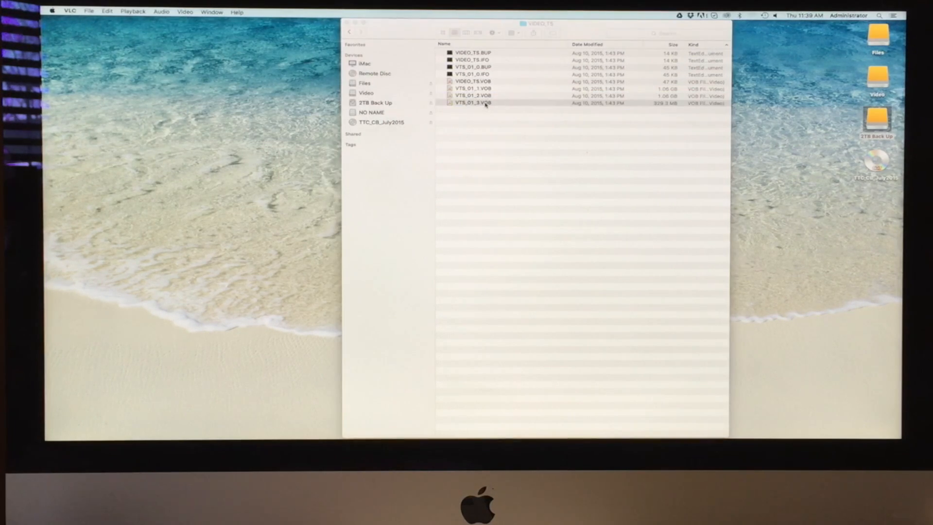
pyautogui.doubleClick(472, 102)
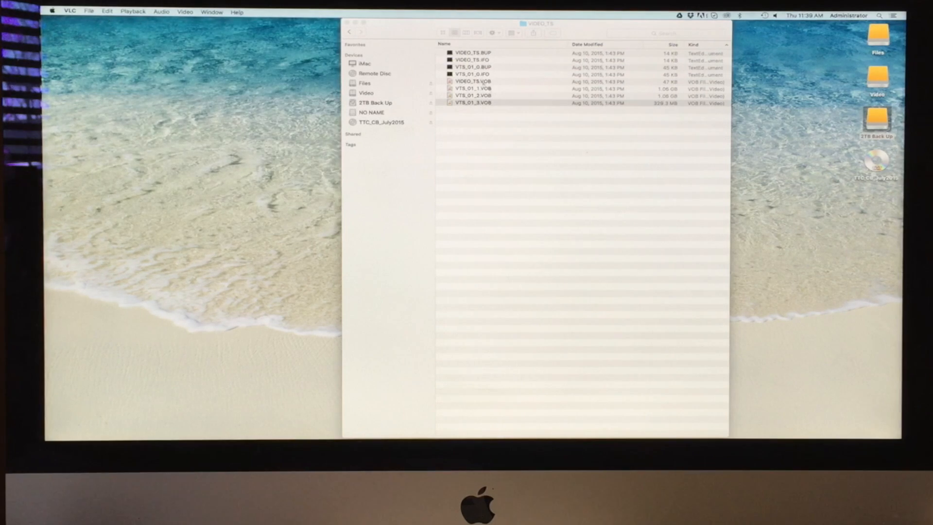
pyautogui.click(488, 102)
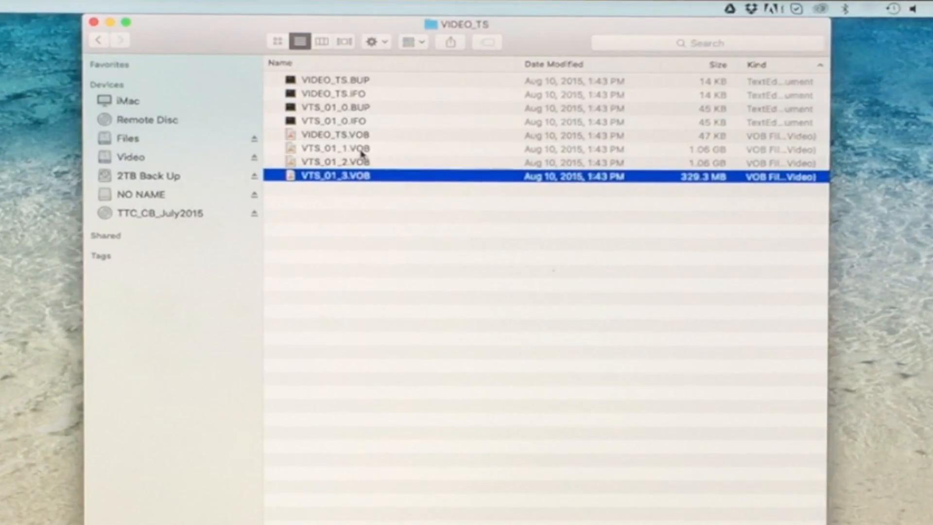
# Select VTS_01_1, VTS_01_2 and VTS_01_3.VOB together and start their copy to NO NAME
pyautogui.click(336, 147)
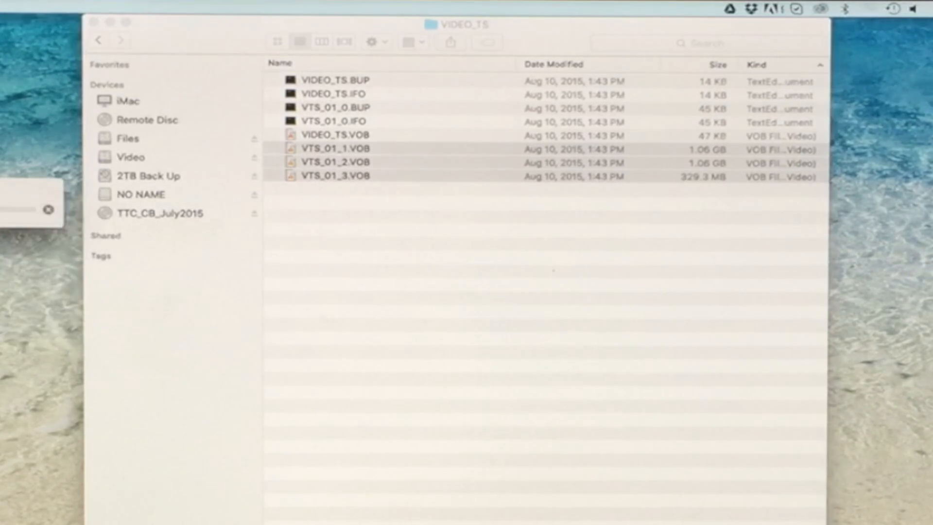
# Switch to the NO NAME card to watch the three VOB files arrive beside LOST.DIR
pyautogui.click(141, 195)
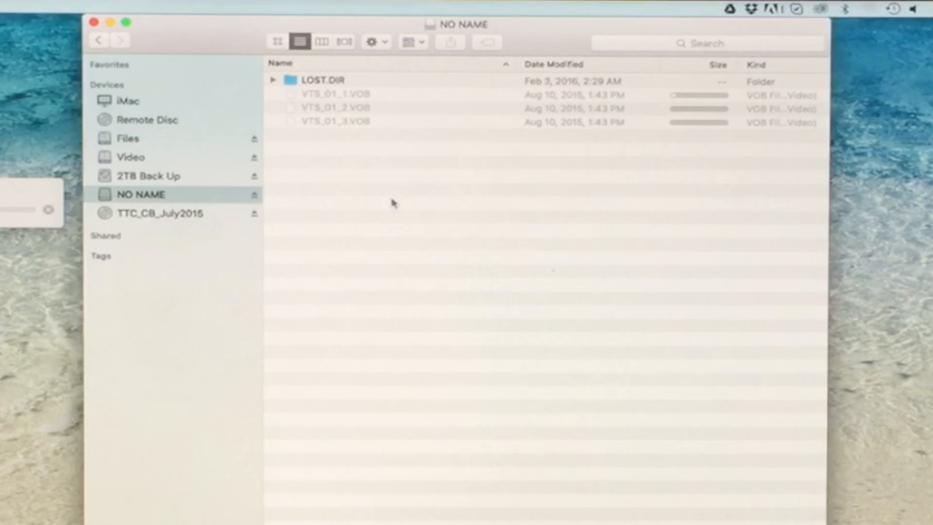
pyautogui.moveTo(362, 113)
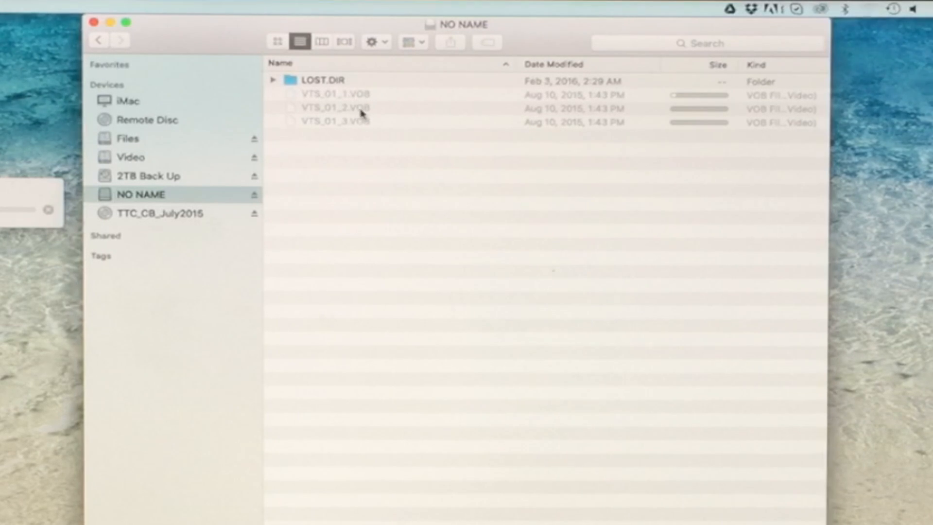
pyautogui.moveTo(382, 137)
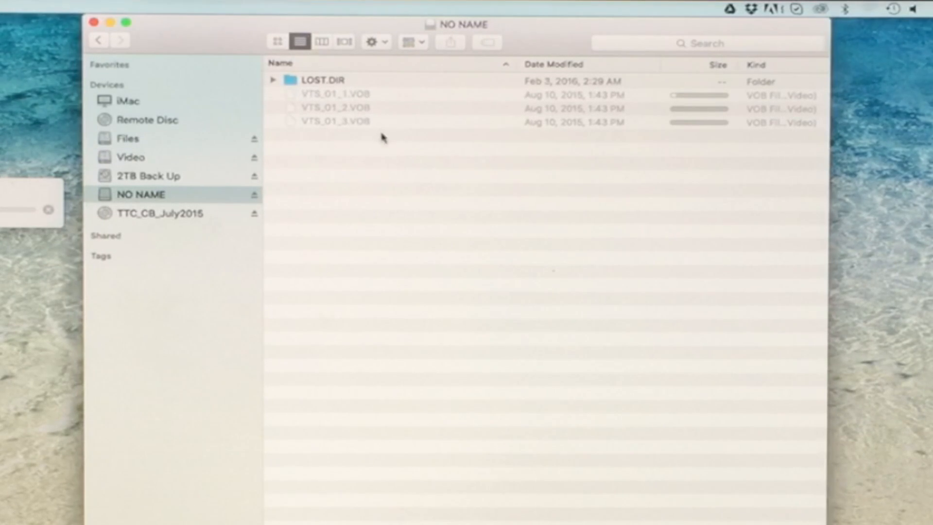
pyautogui.moveTo(215, 187)
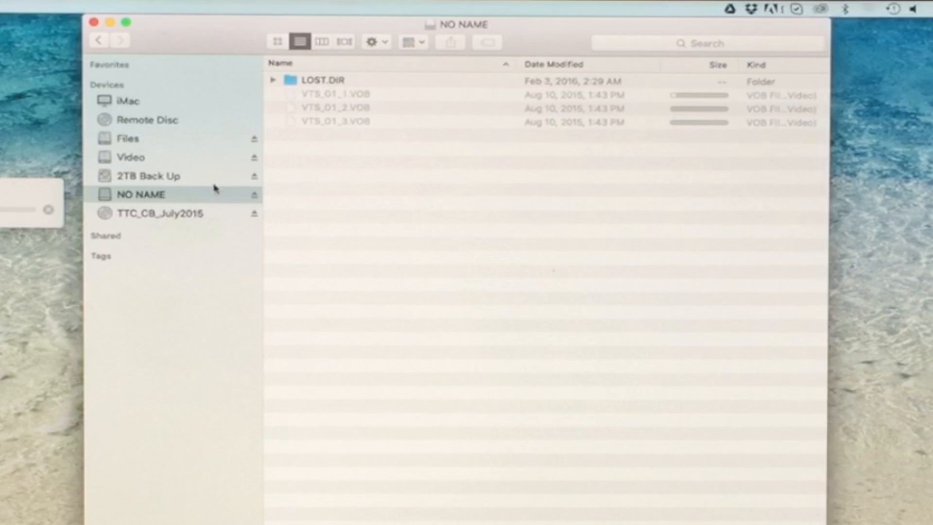
pyautogui.moveTo(214, 200)
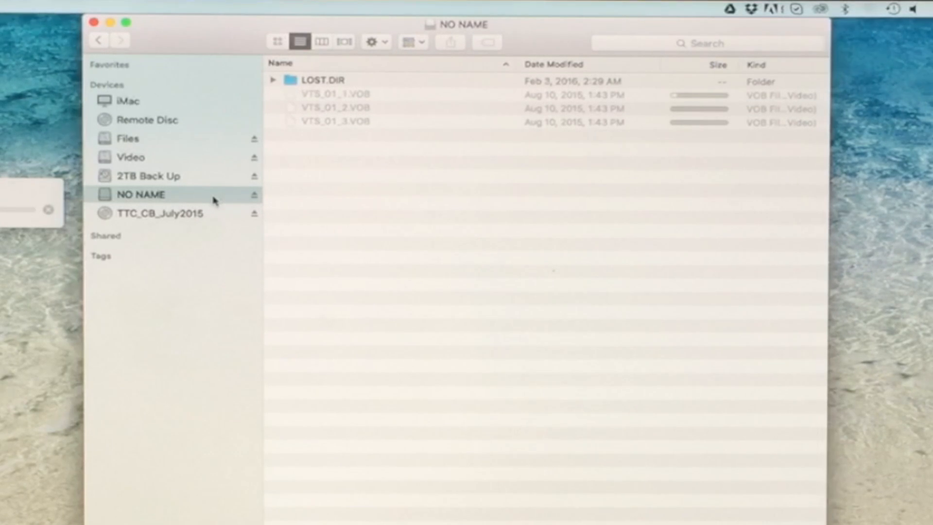